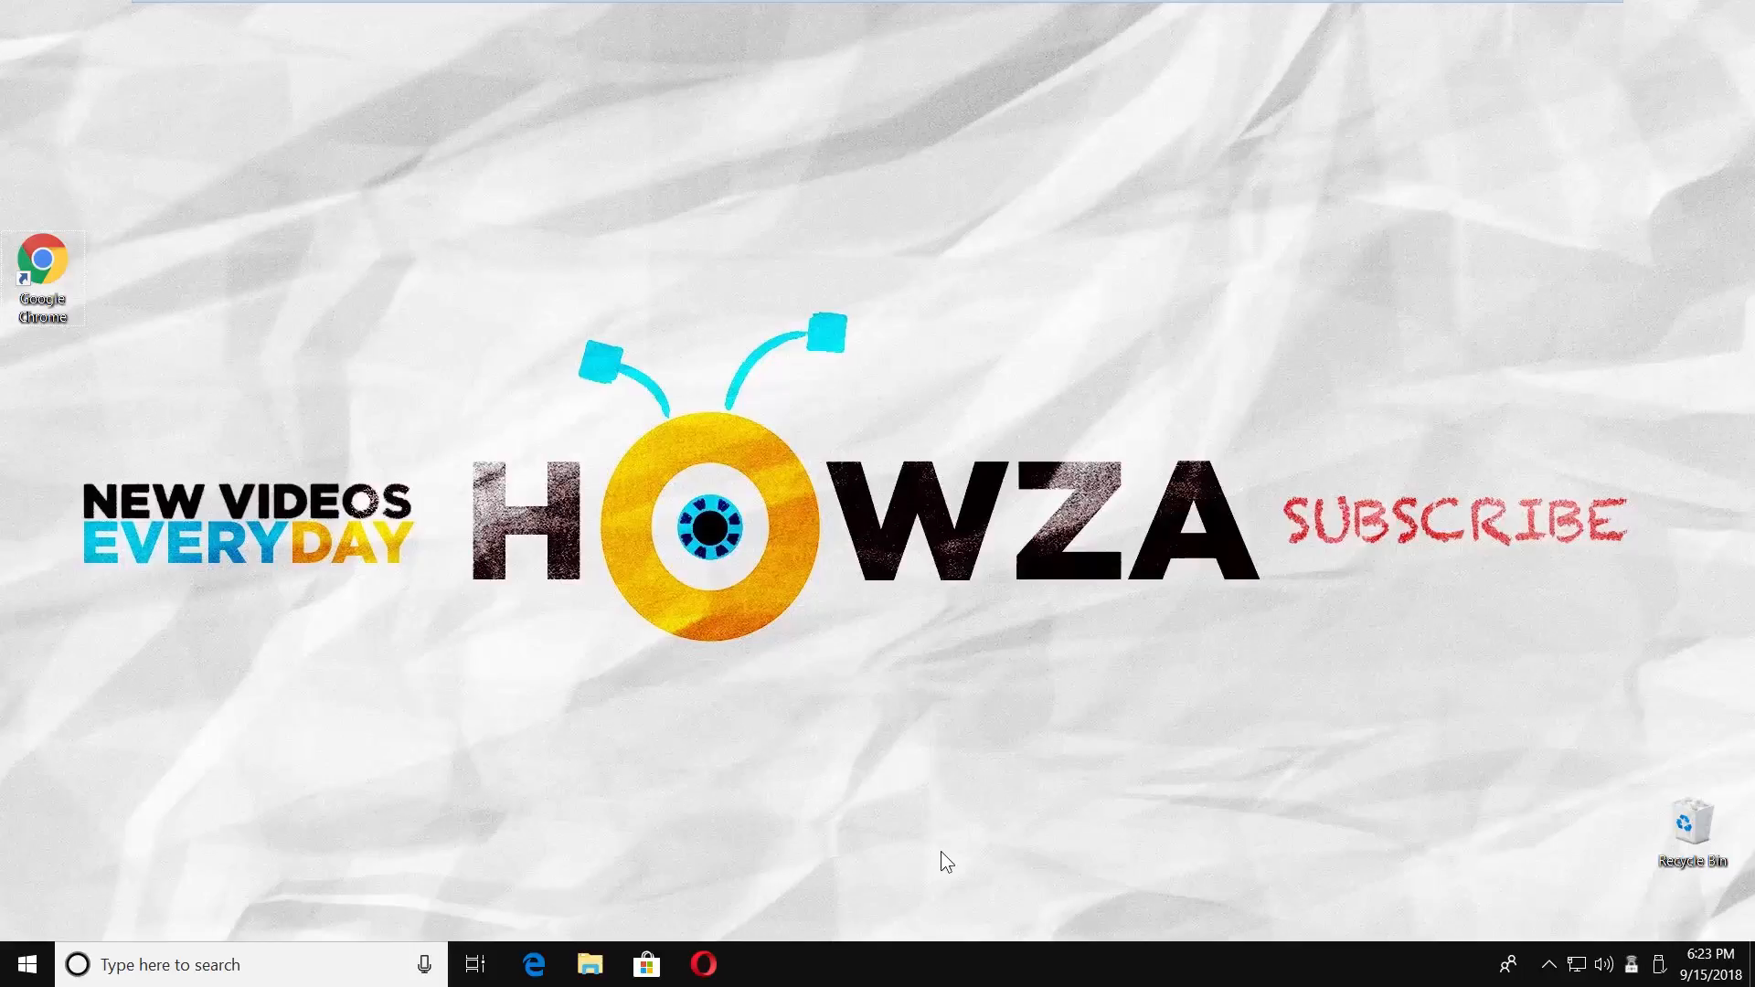
Launch Registry Editor from Start search for 'regedit' and approve the UAC prompt
click(76, 963)
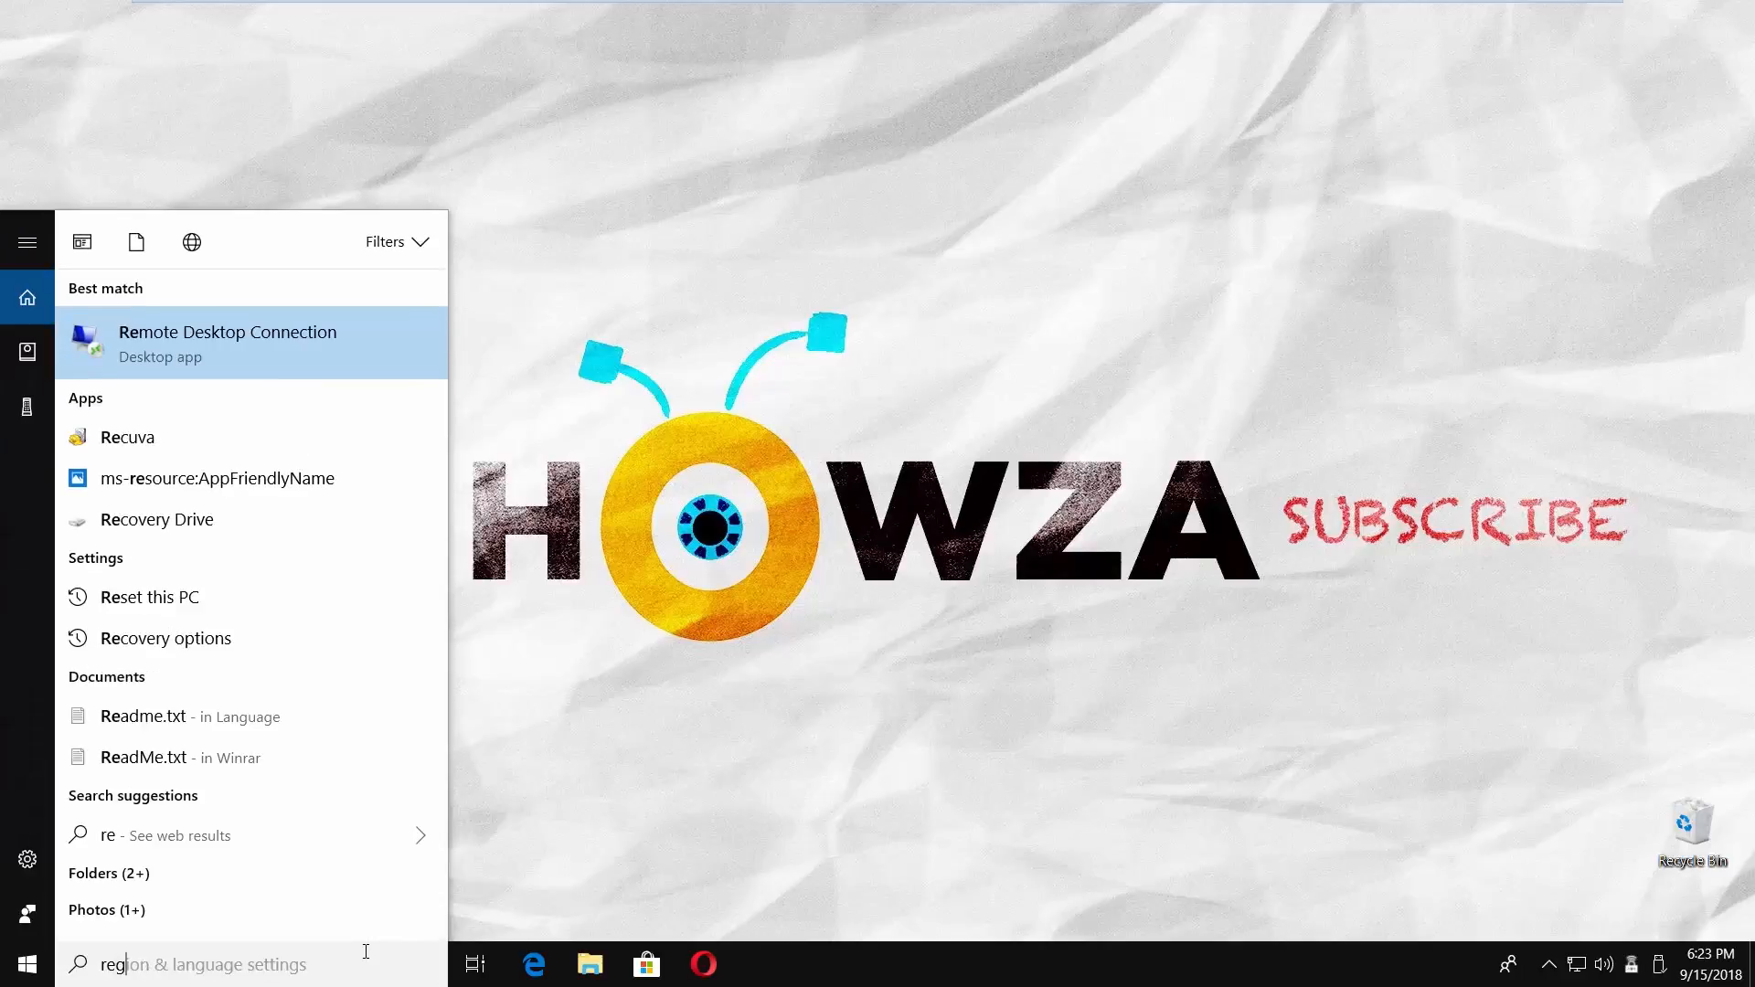
text(regedit)
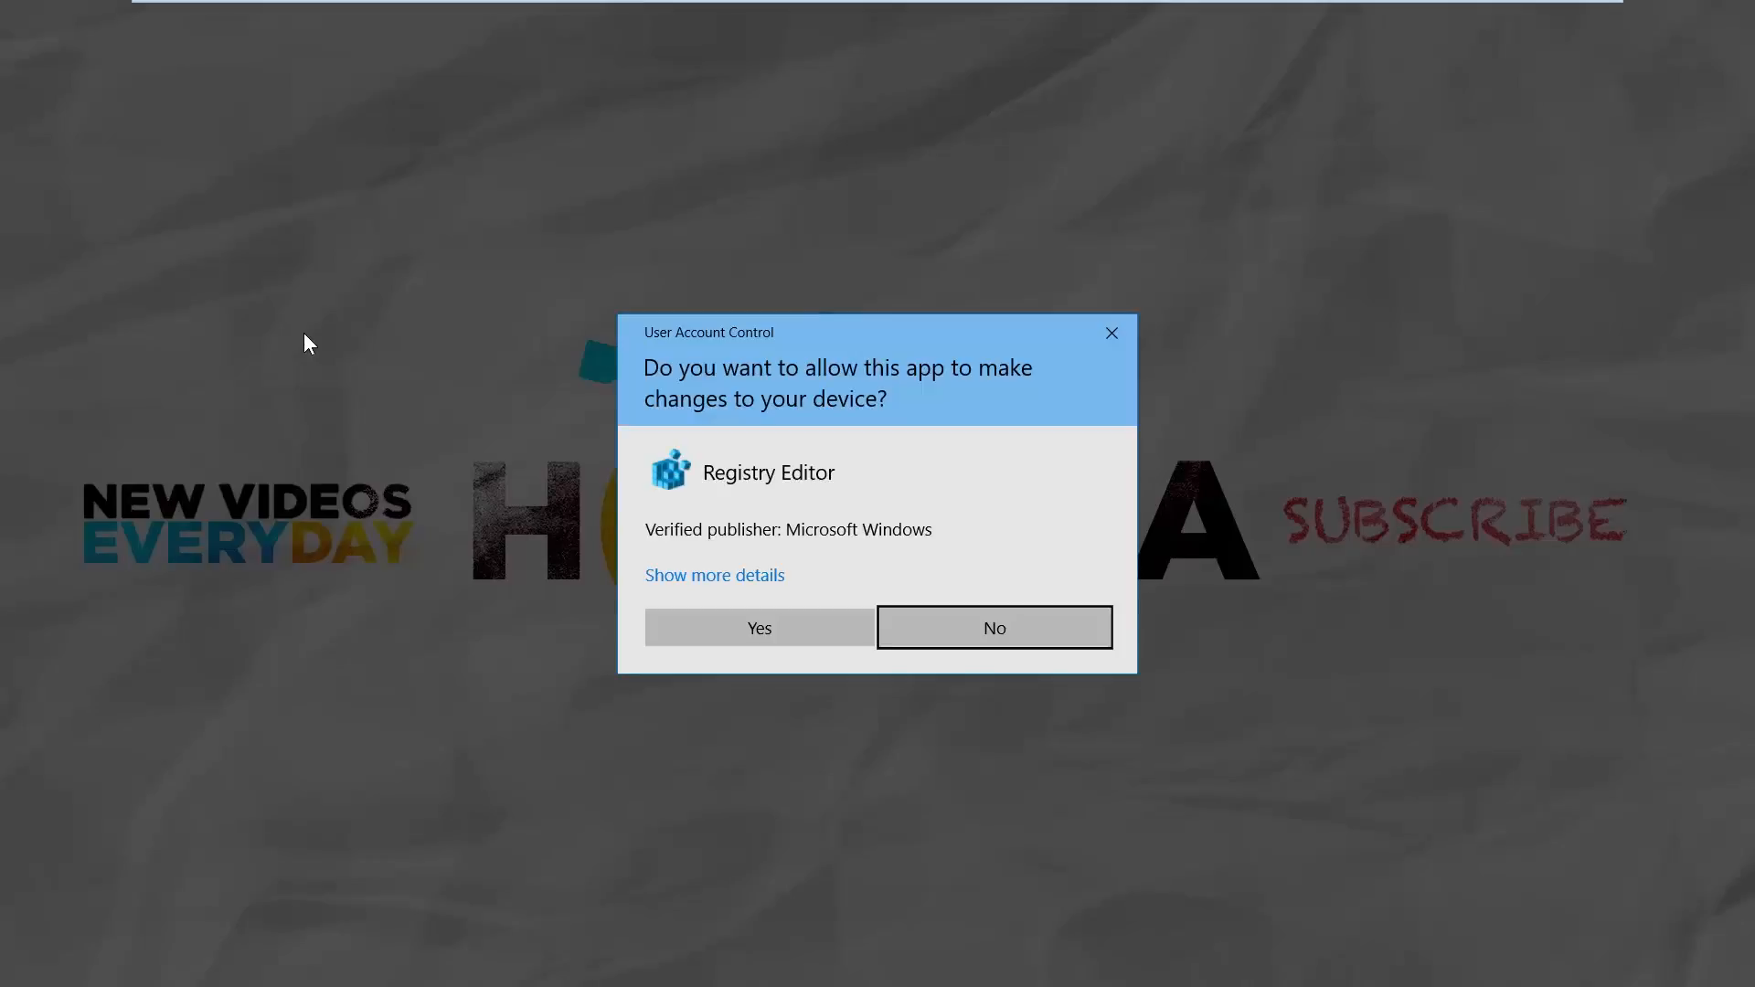
click(757, 627)
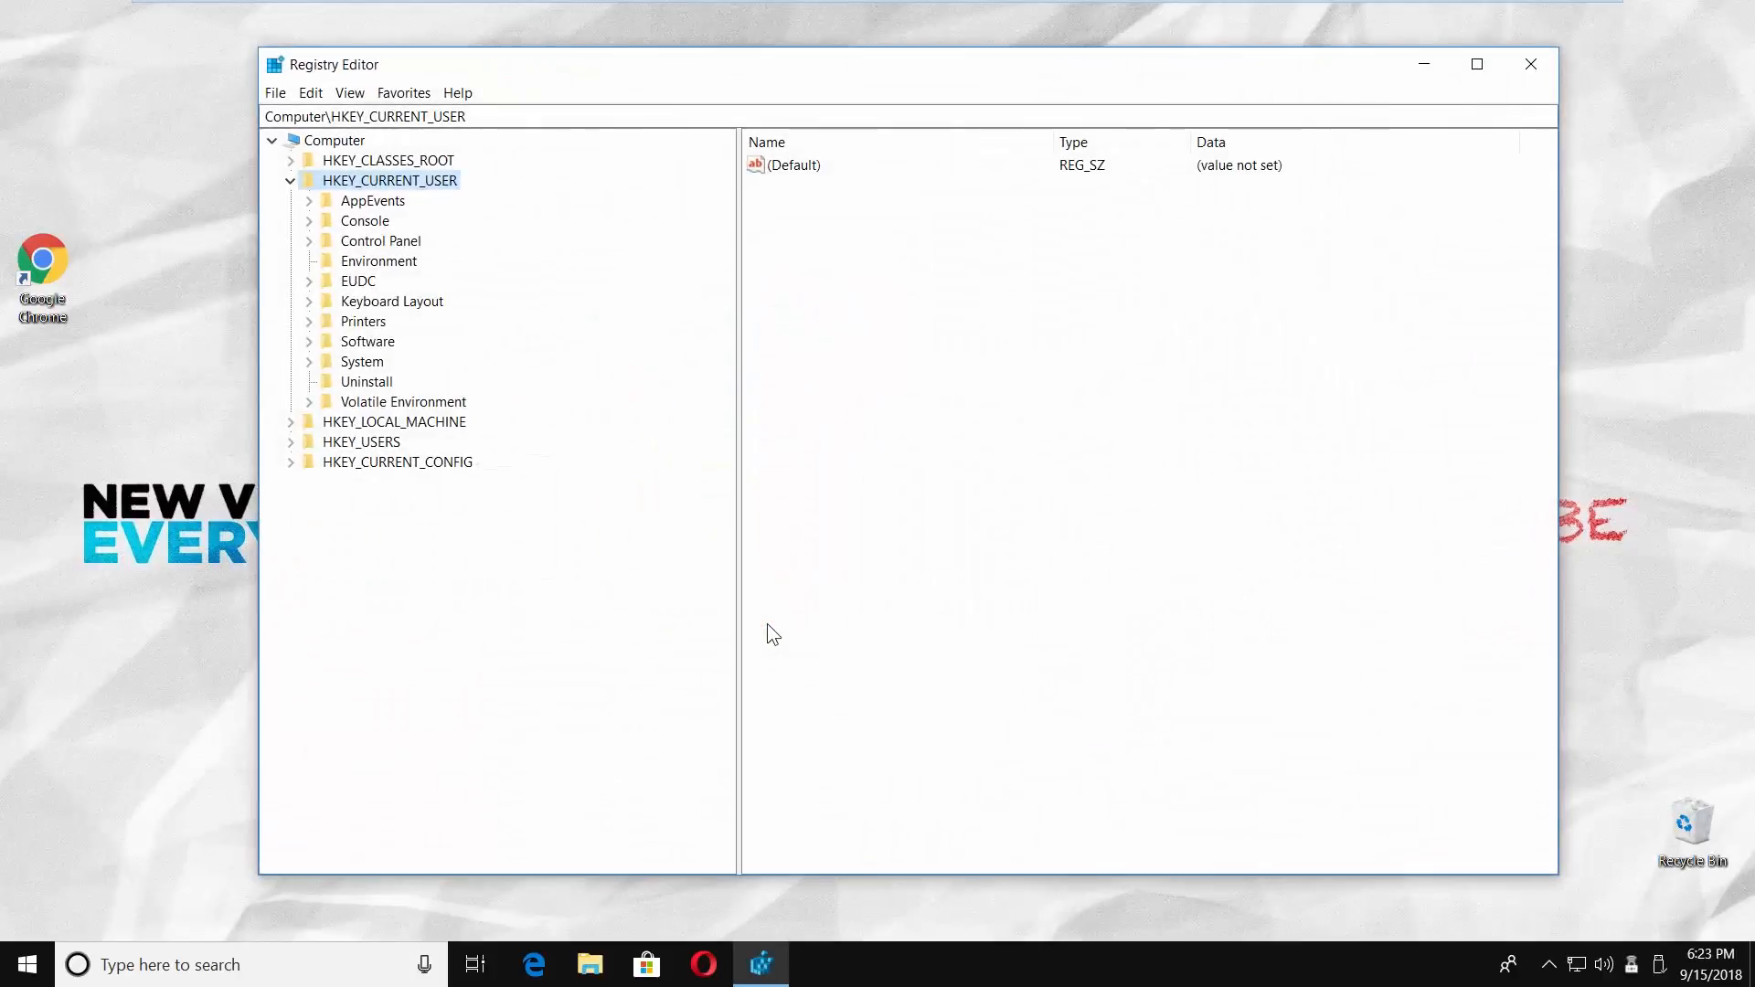
mouse_move(311, 205)
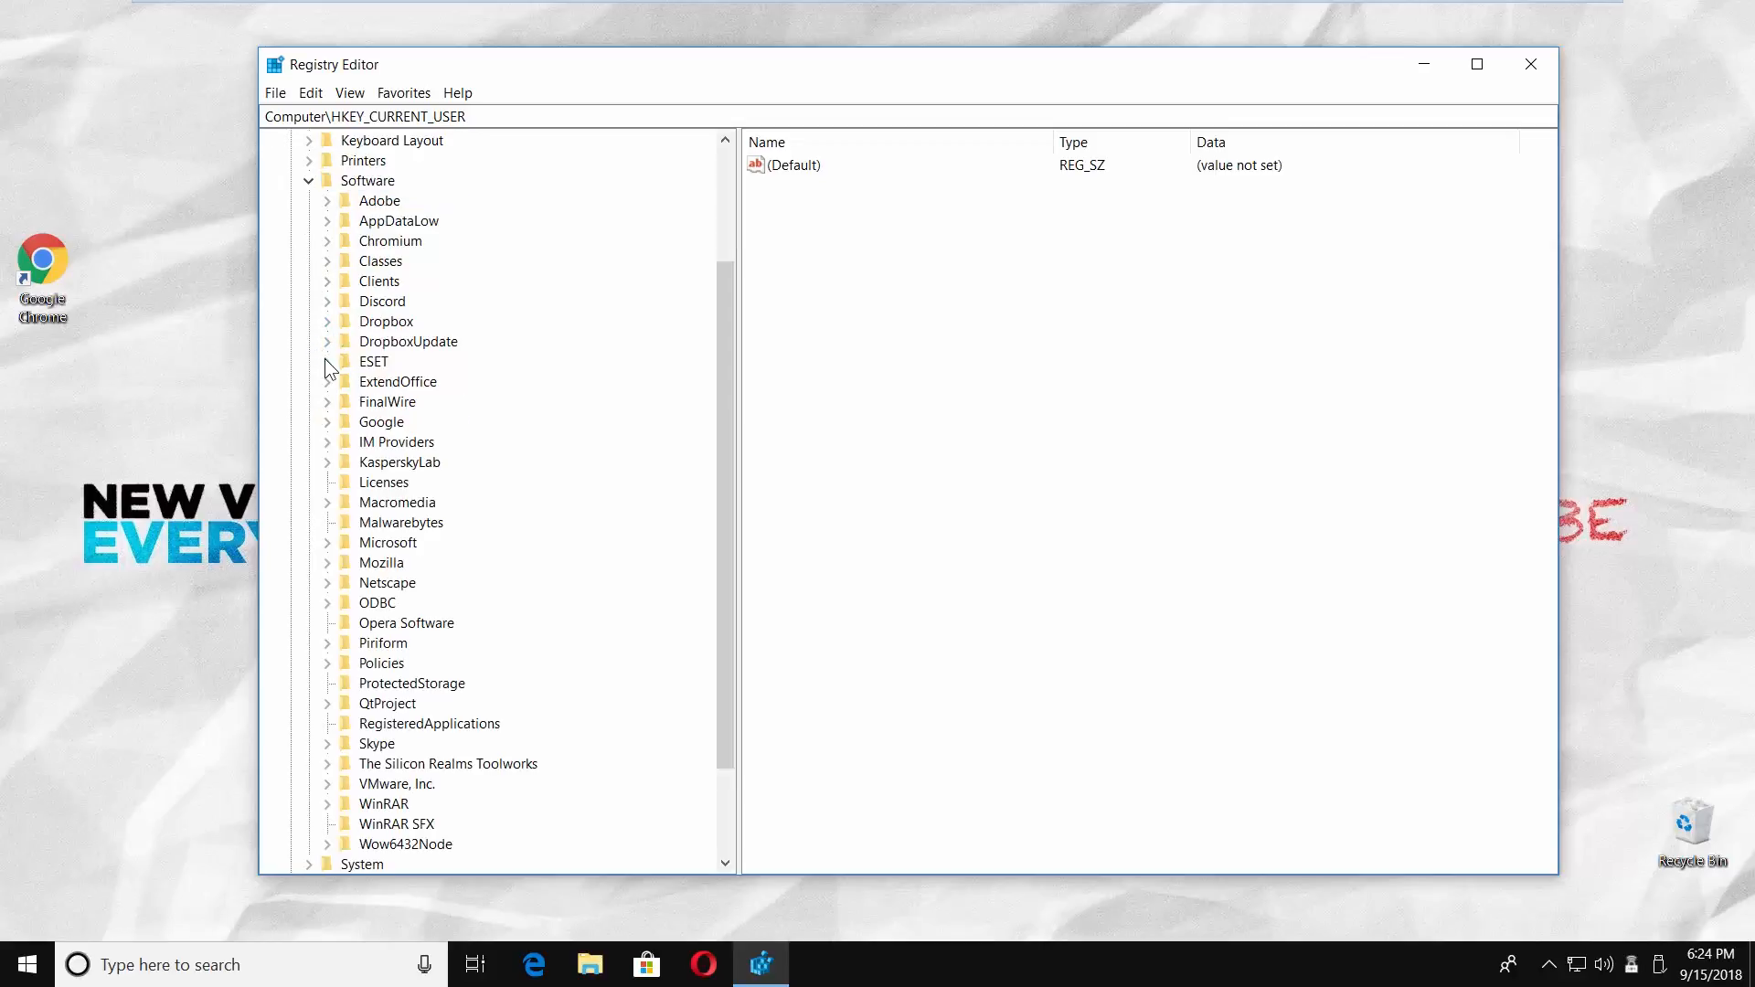
mouse_move(330, 671)
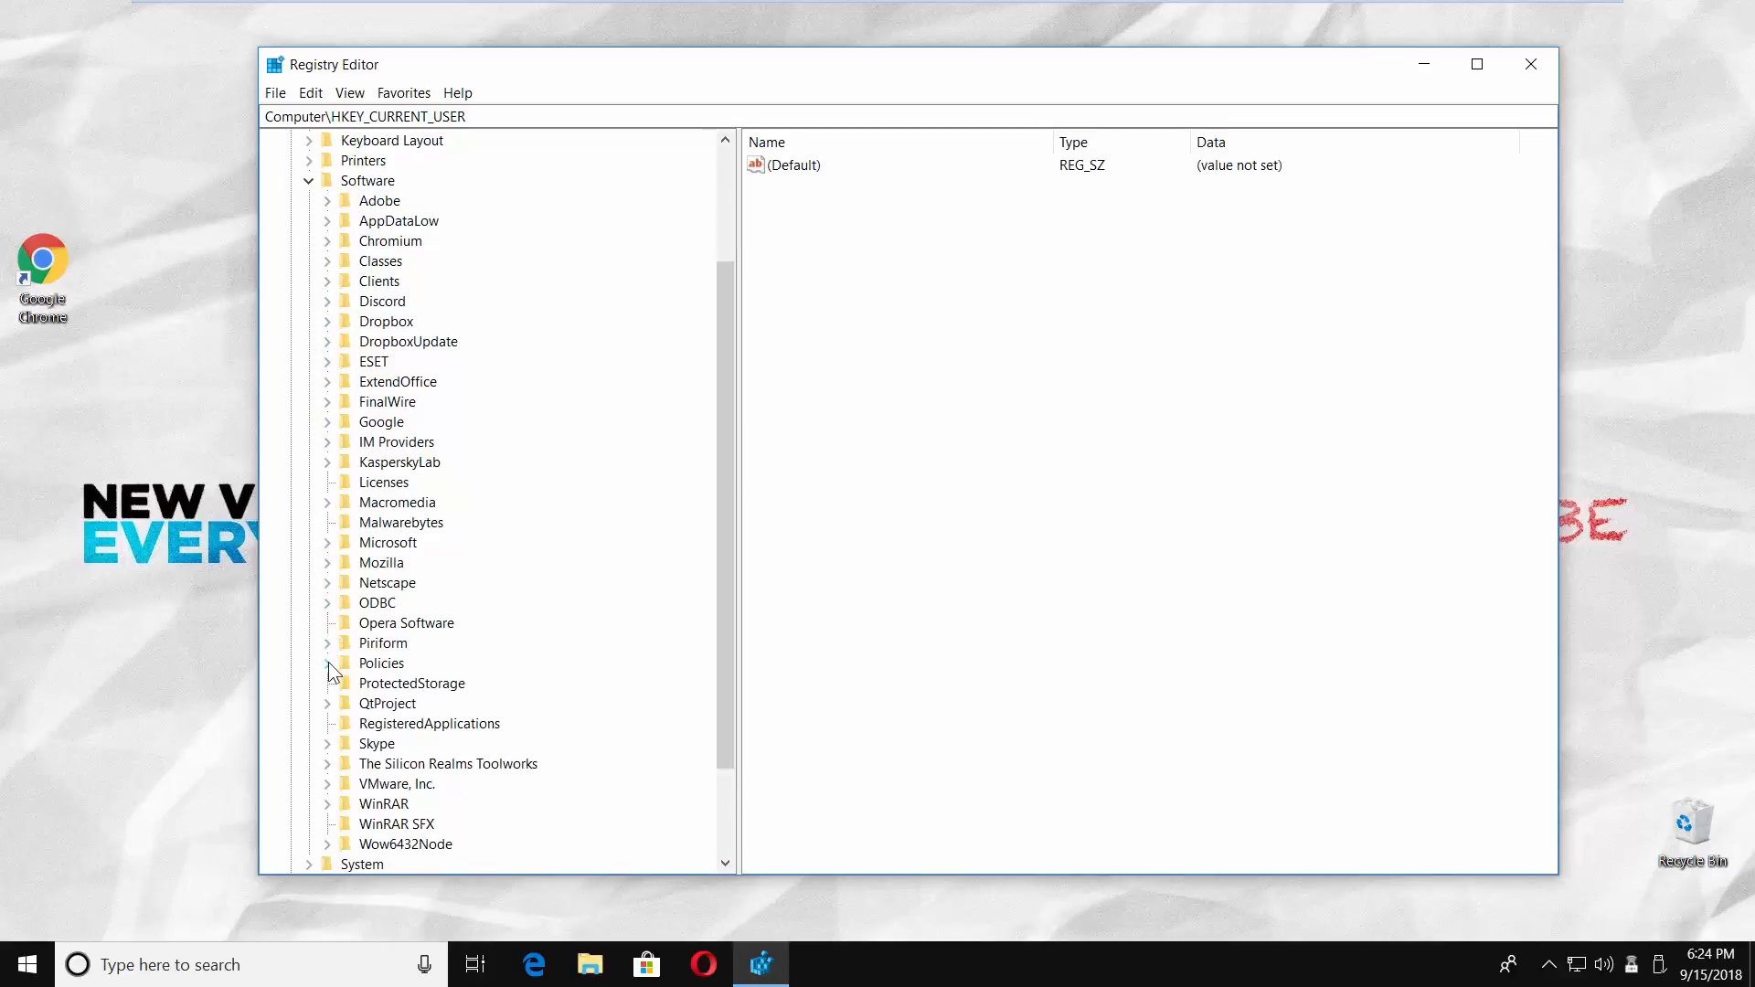
Expand Policies and Windows to reach the System key under HKCU\Software\Policies\Microsoft\Windows
click(327, 662)
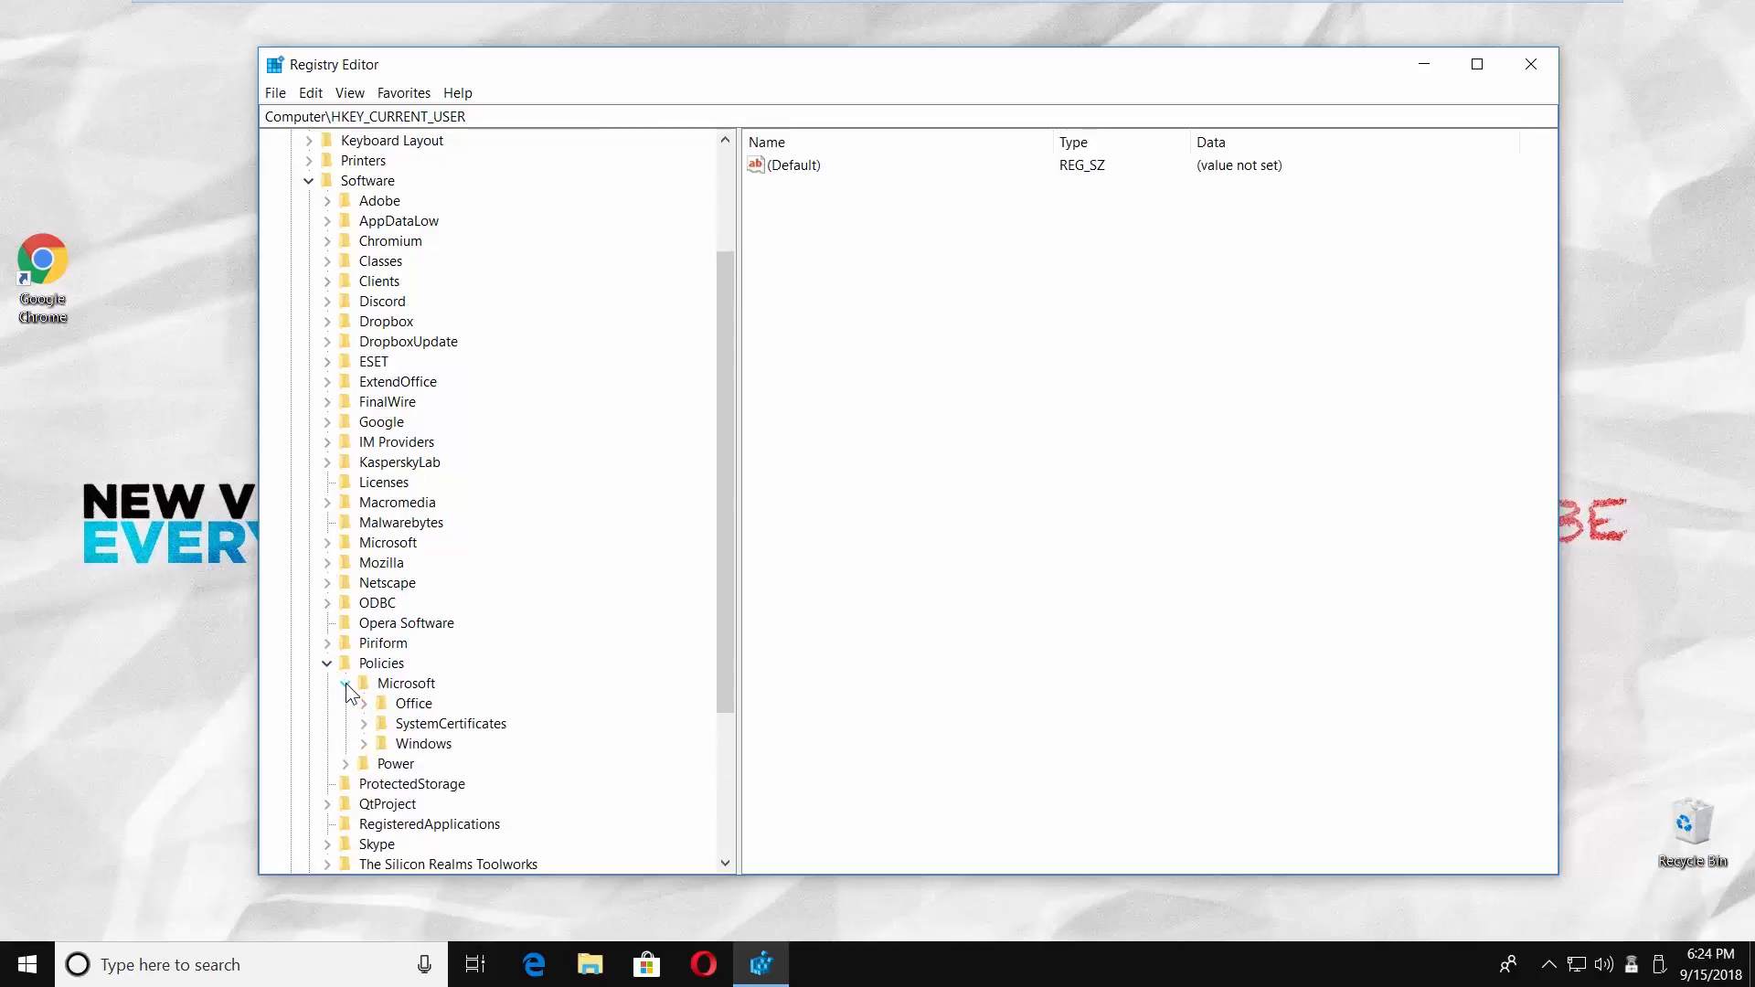
click(366, 744)
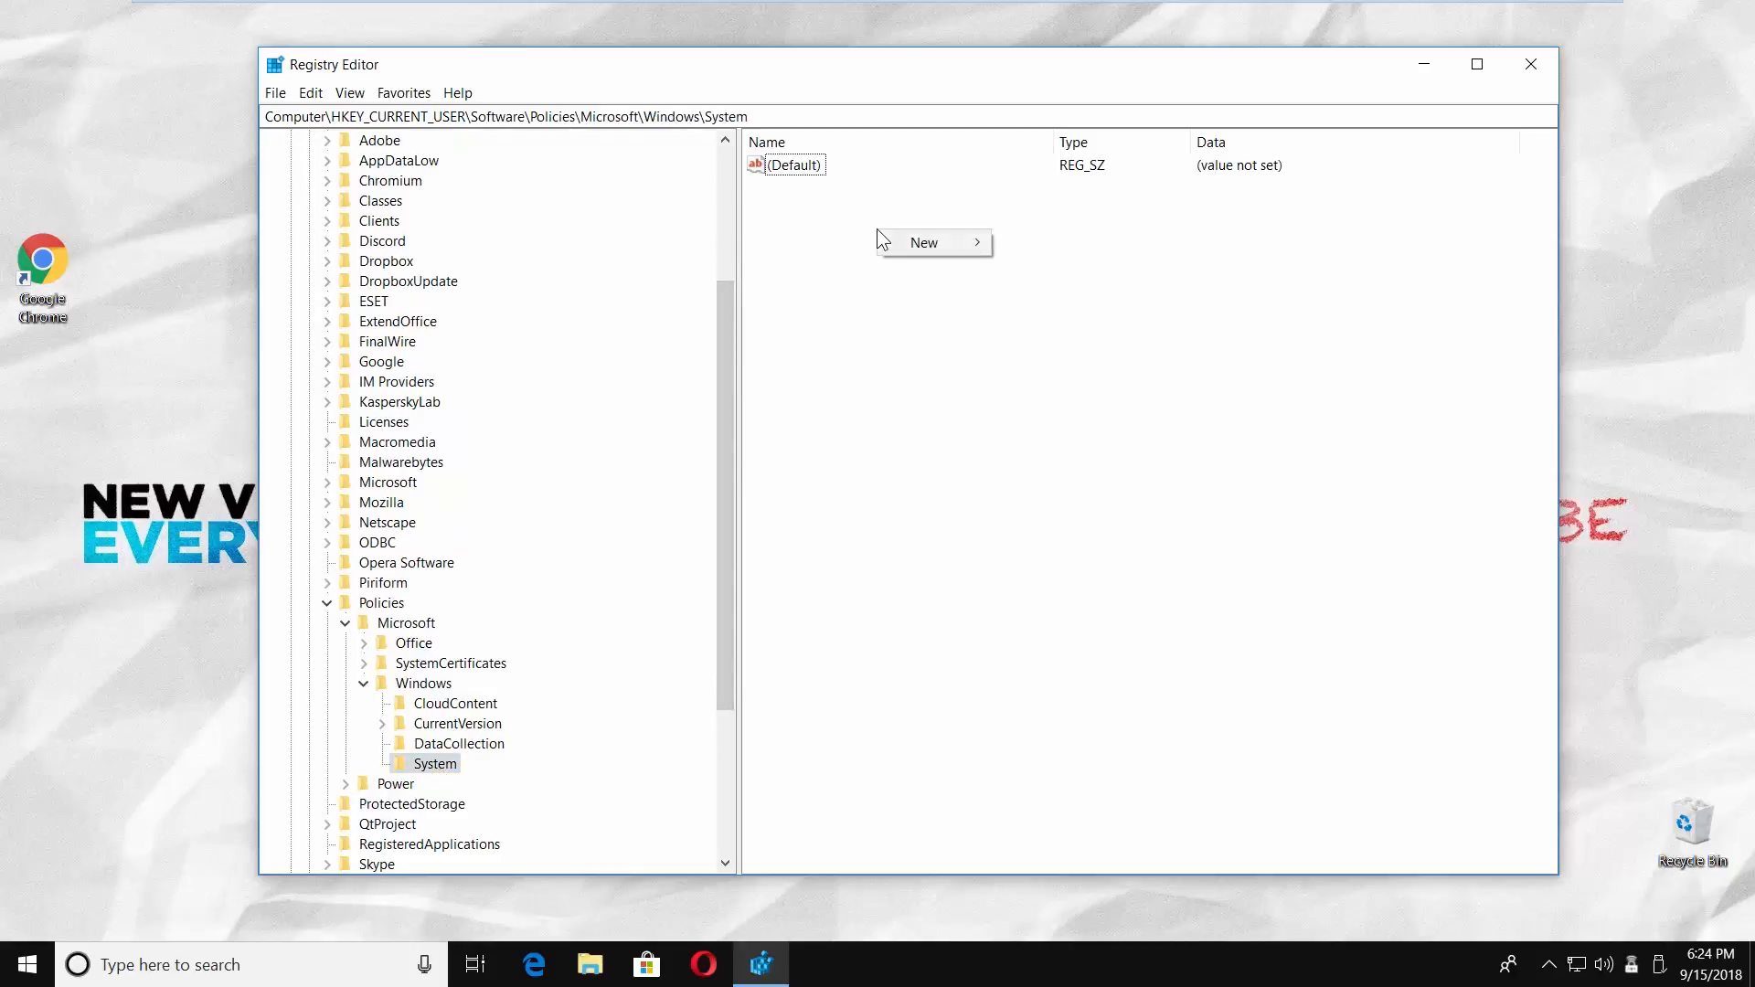
mouse_move(923, 242)
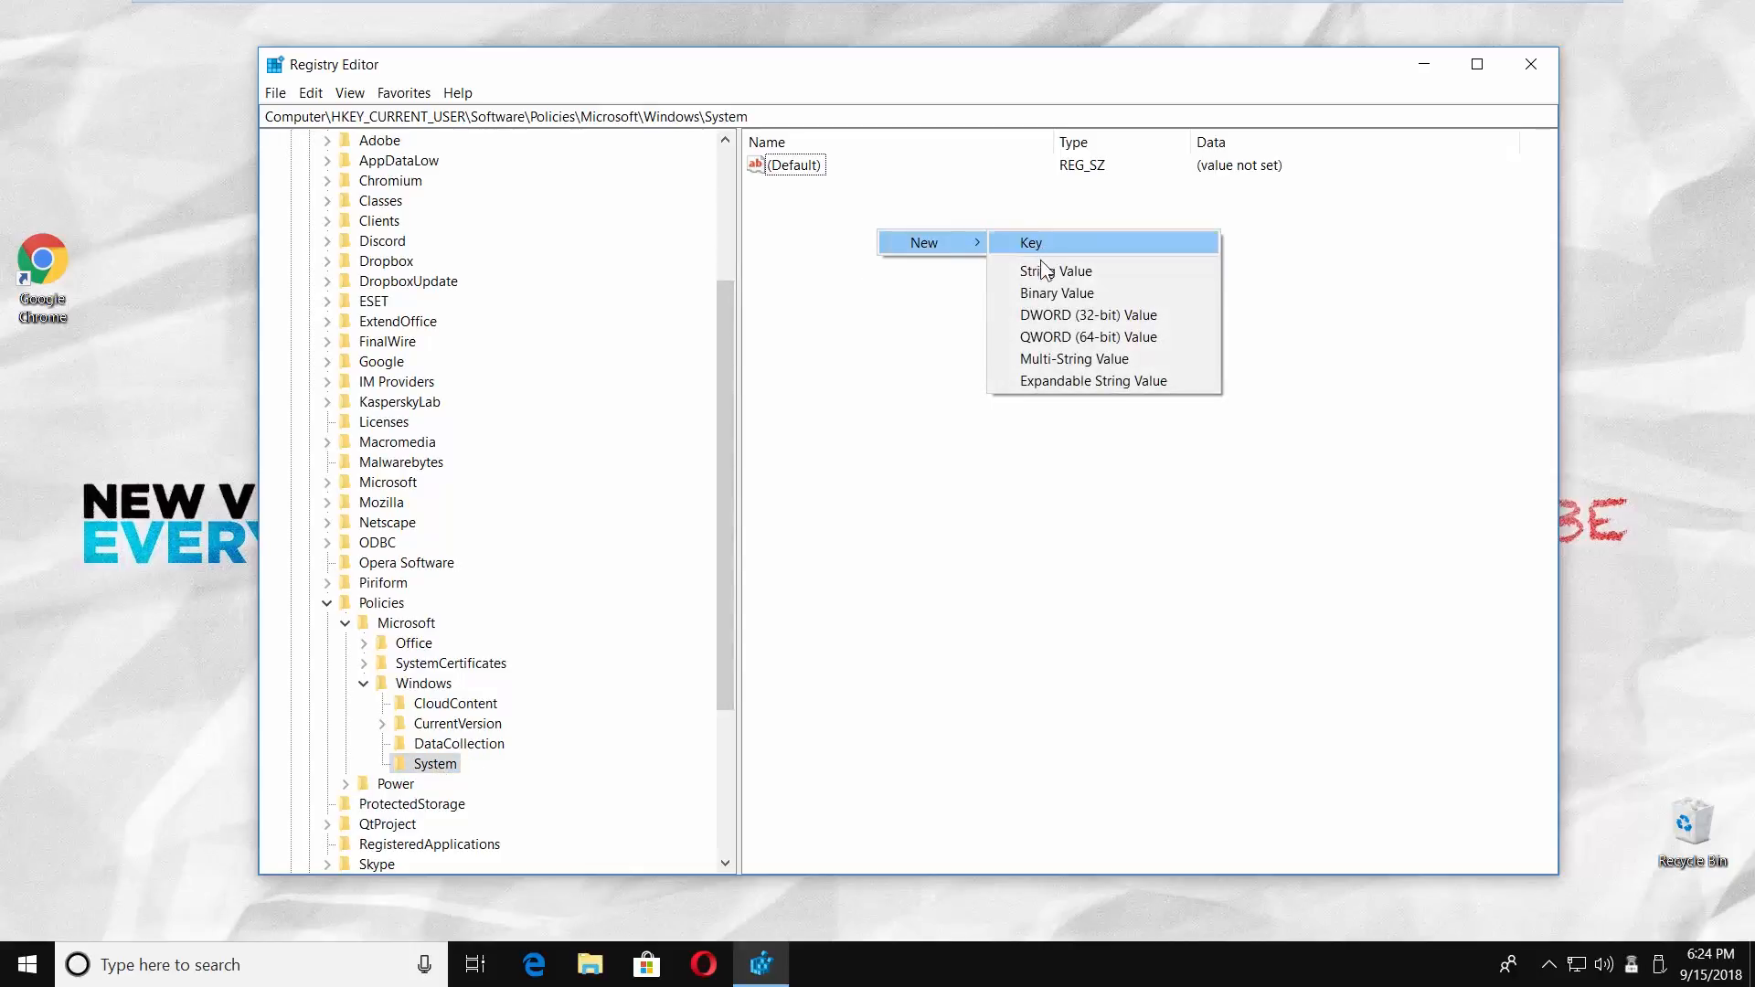
Create a DWORD value named DisableCMD under System and set its data to 1
click(1086, 315)
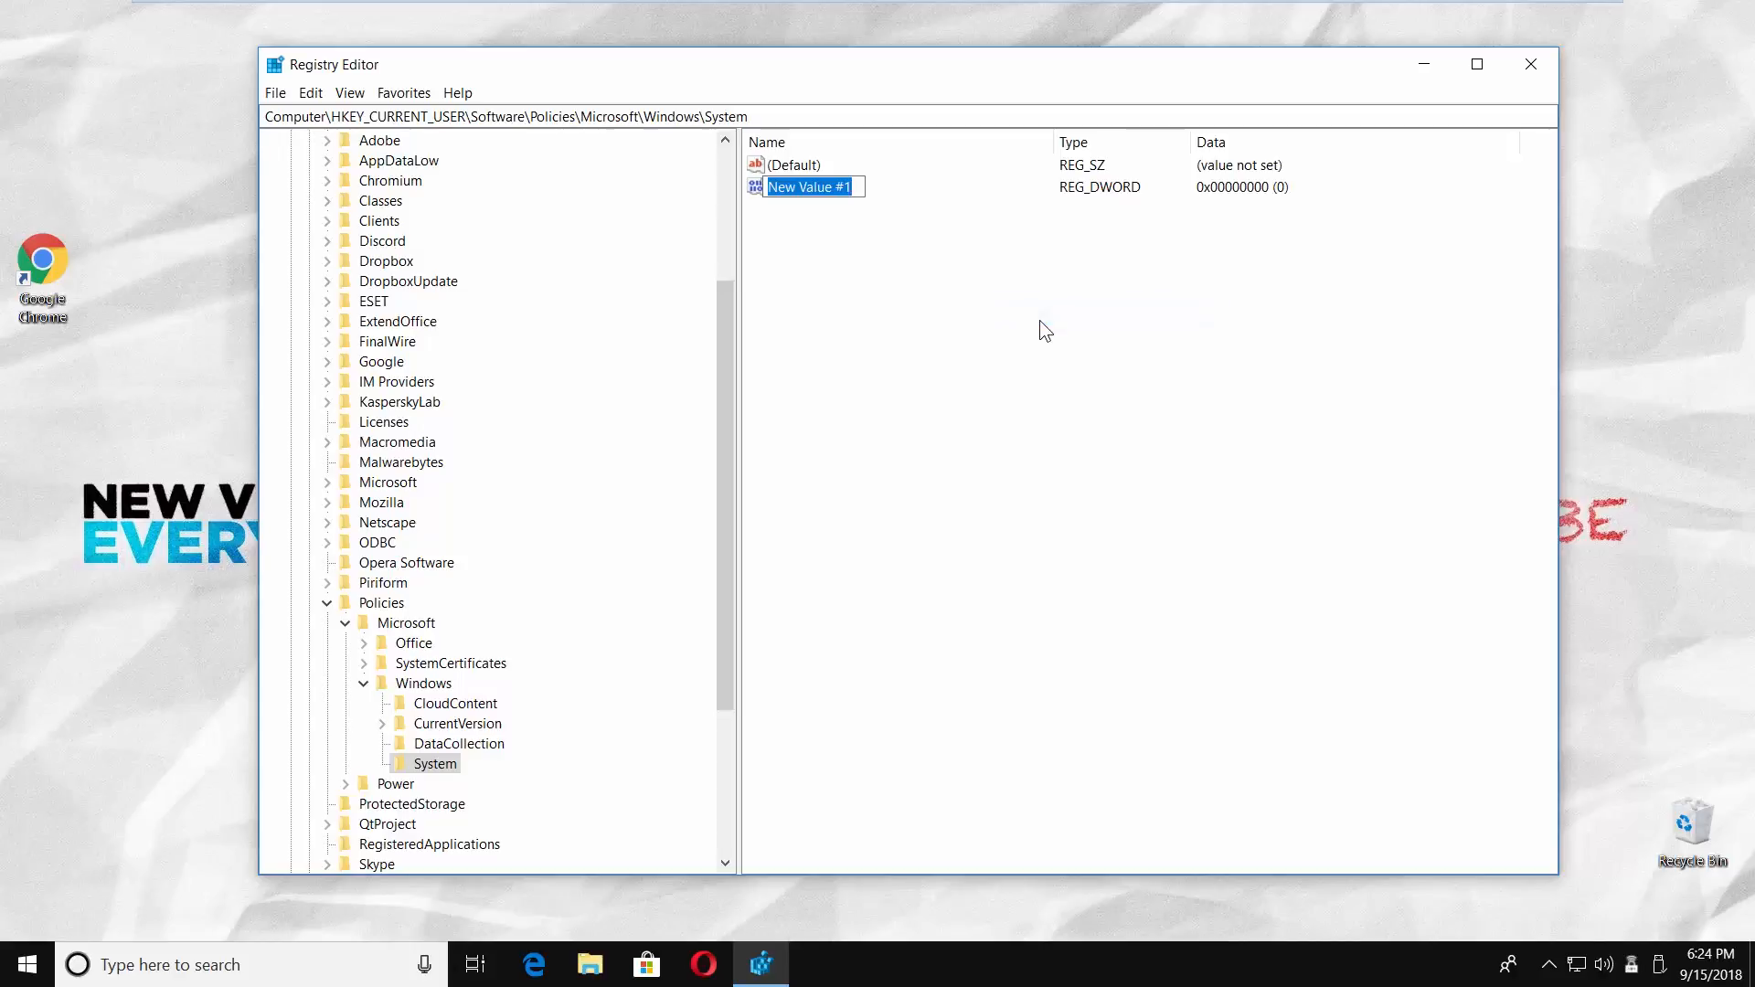
text(D)
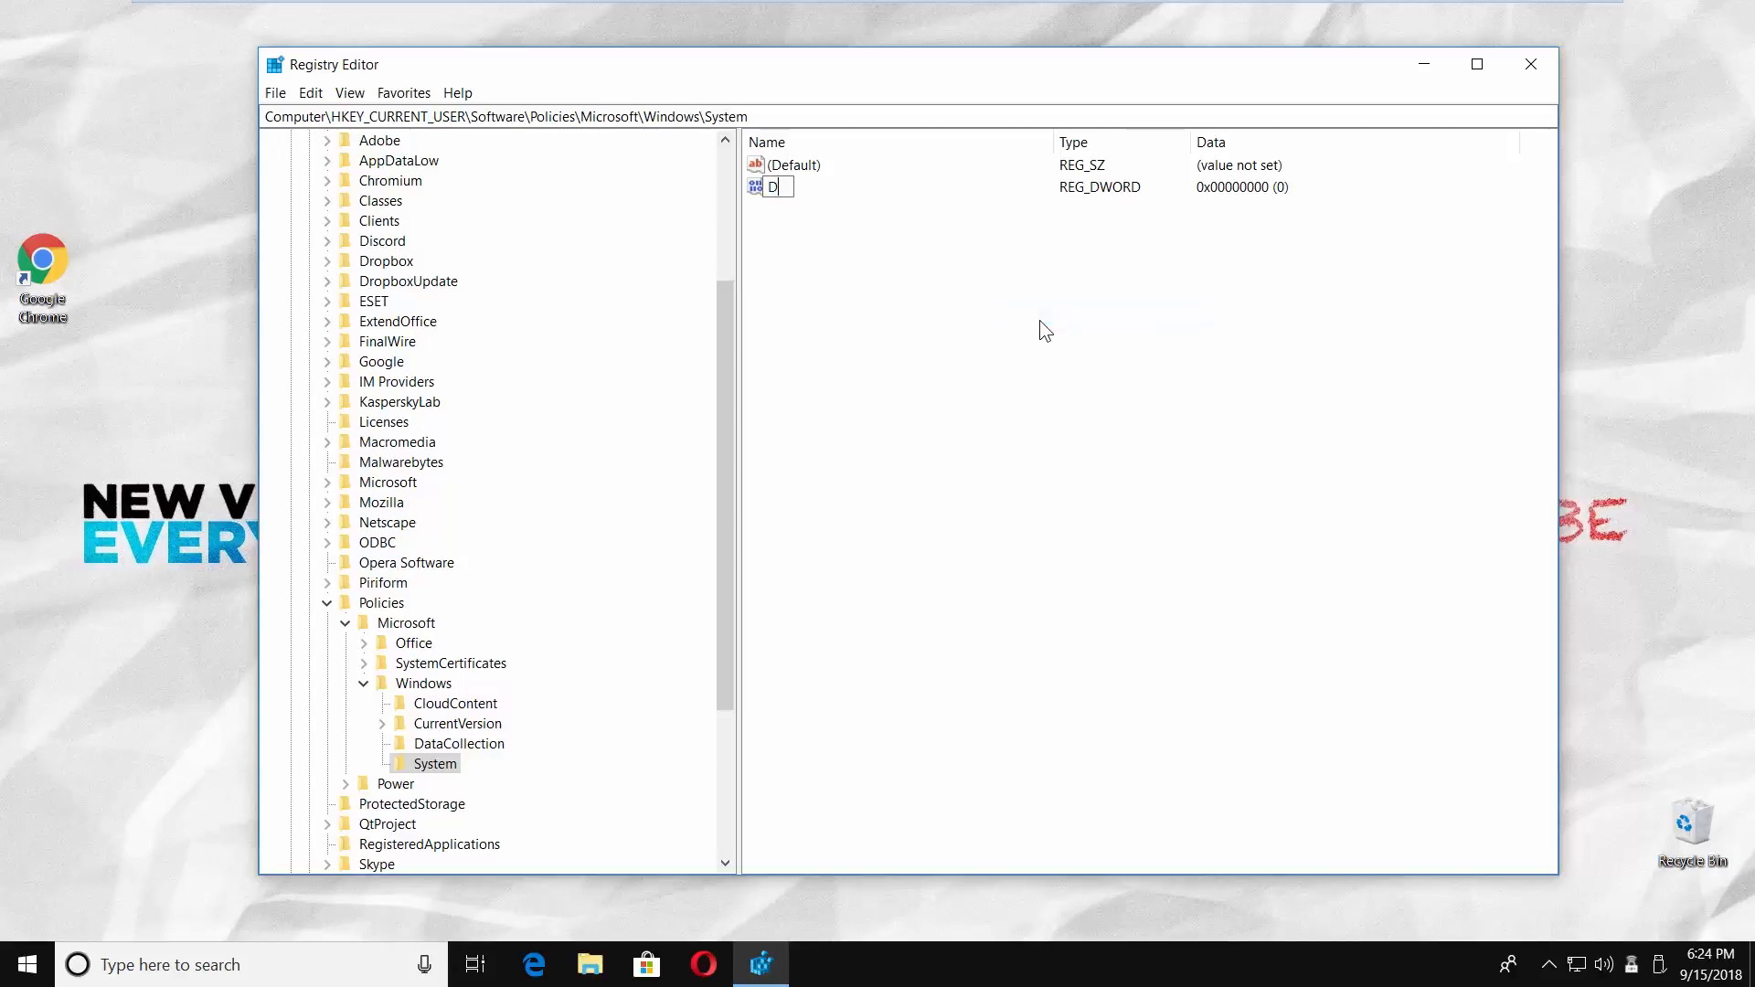
text(isableCMD)
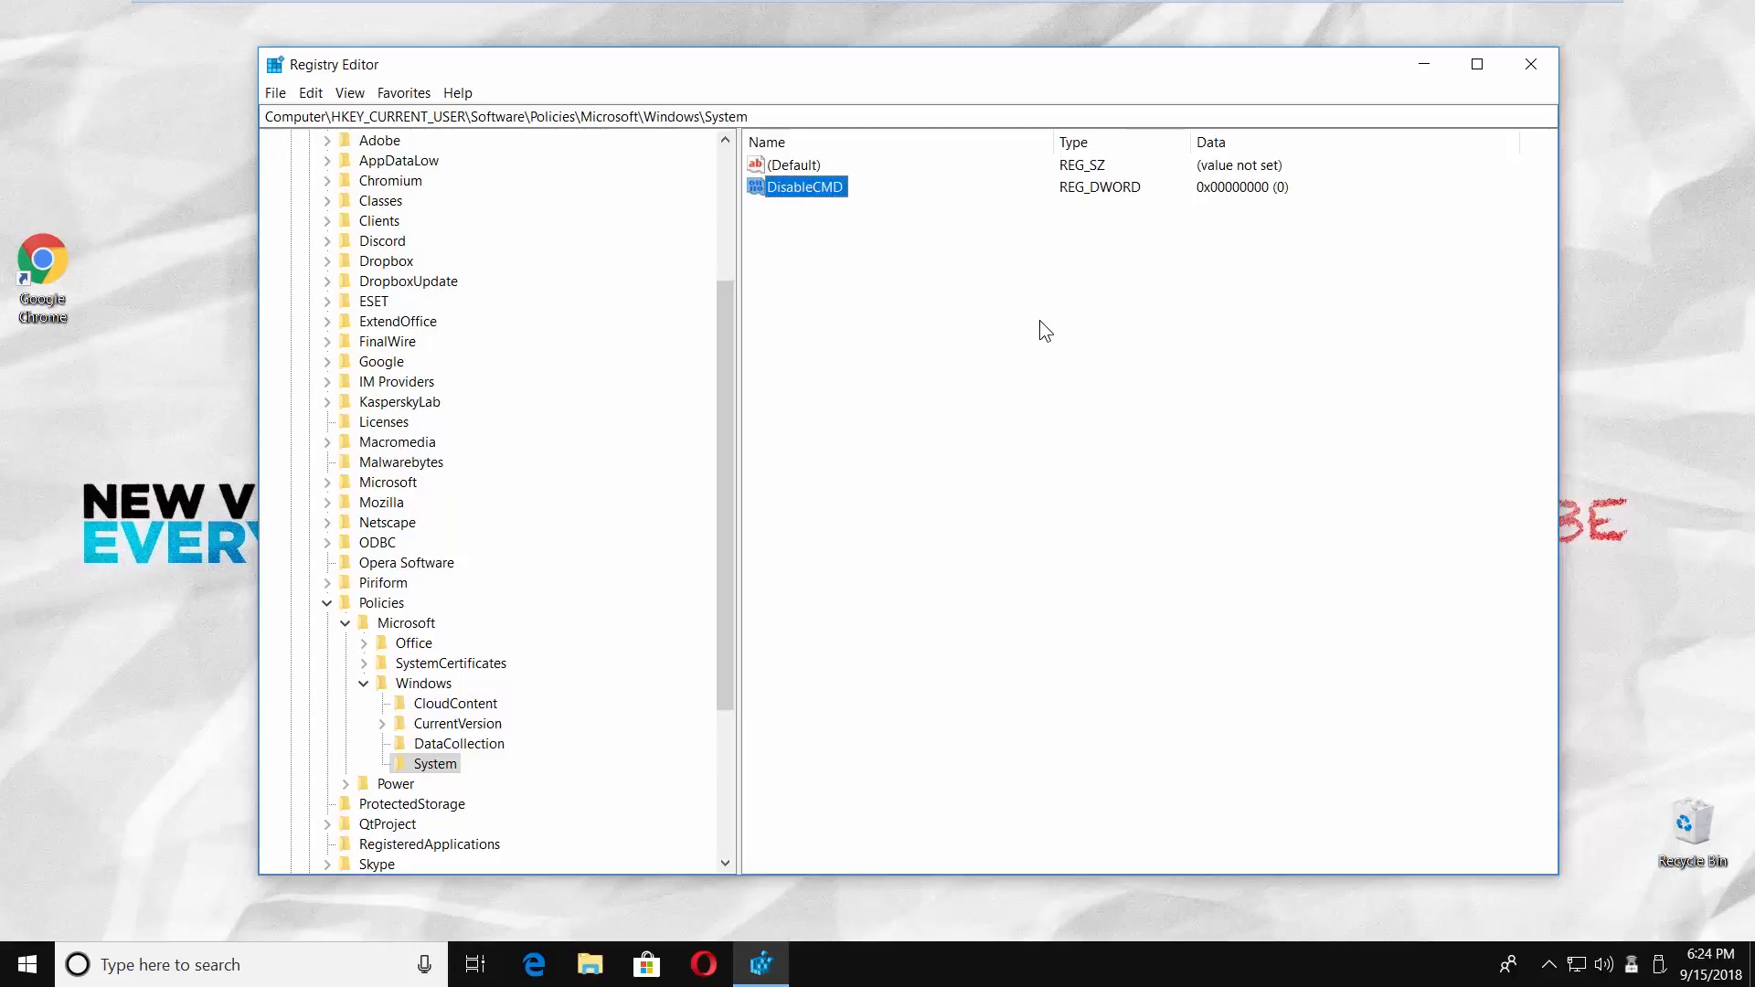
double_click(806, 187)
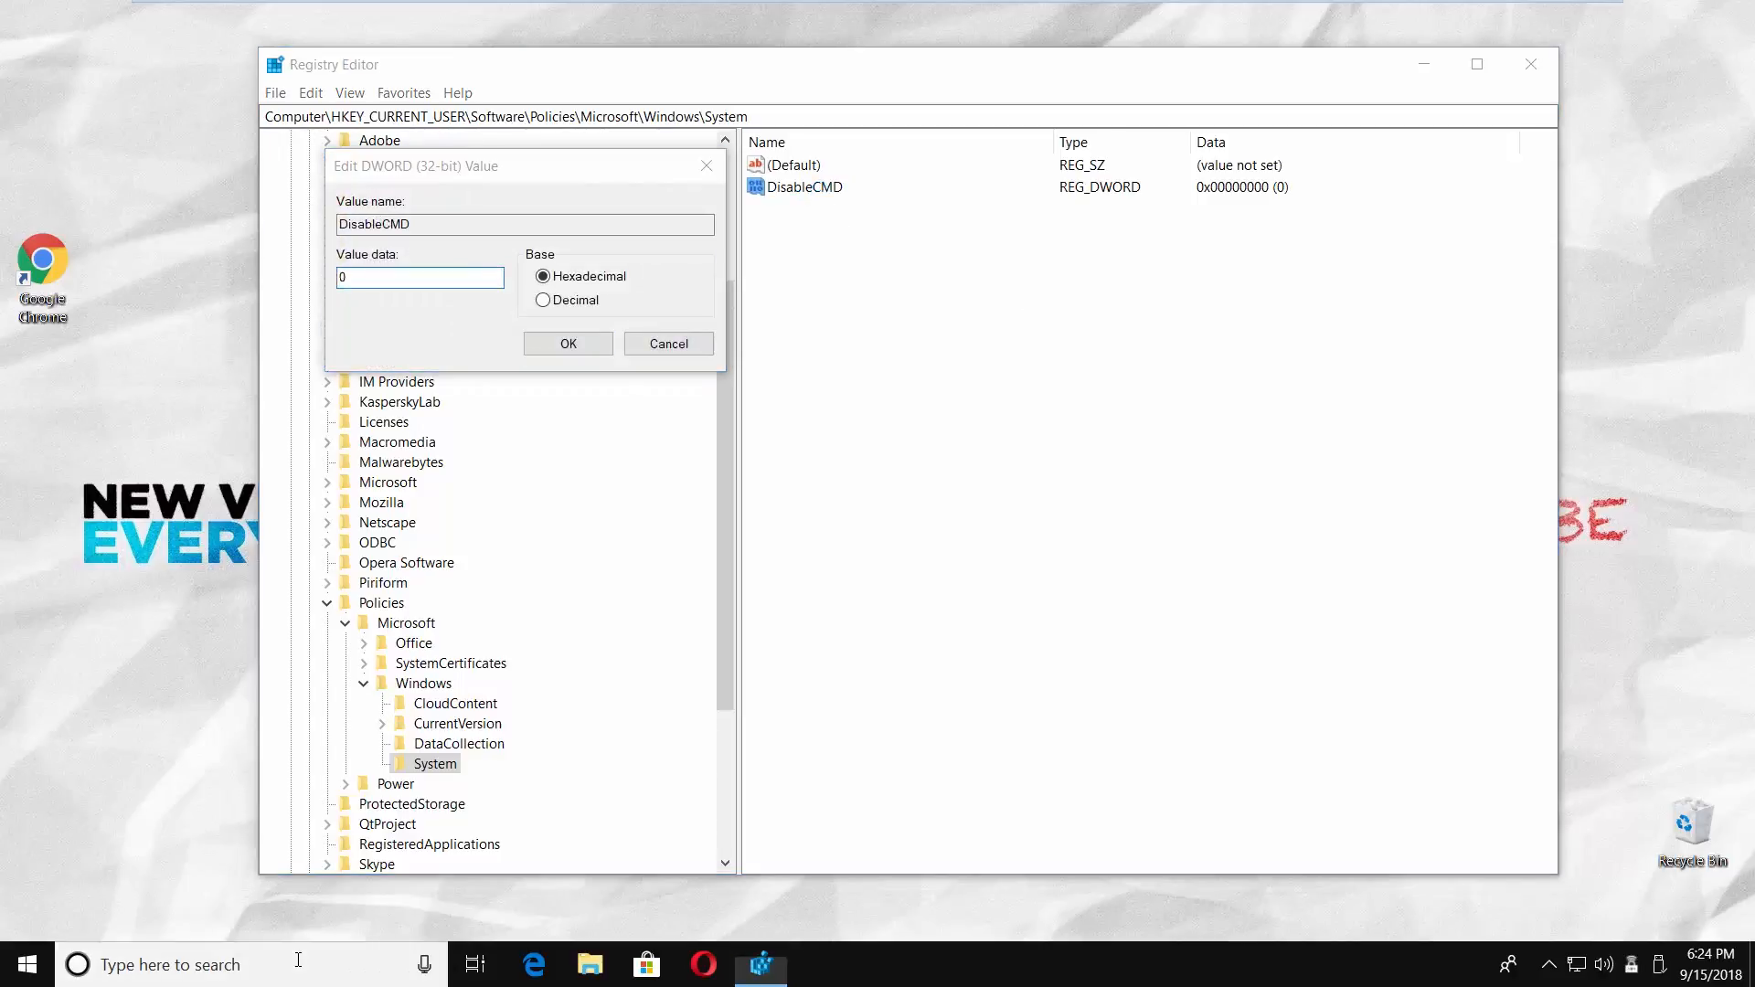
click(815, 963)
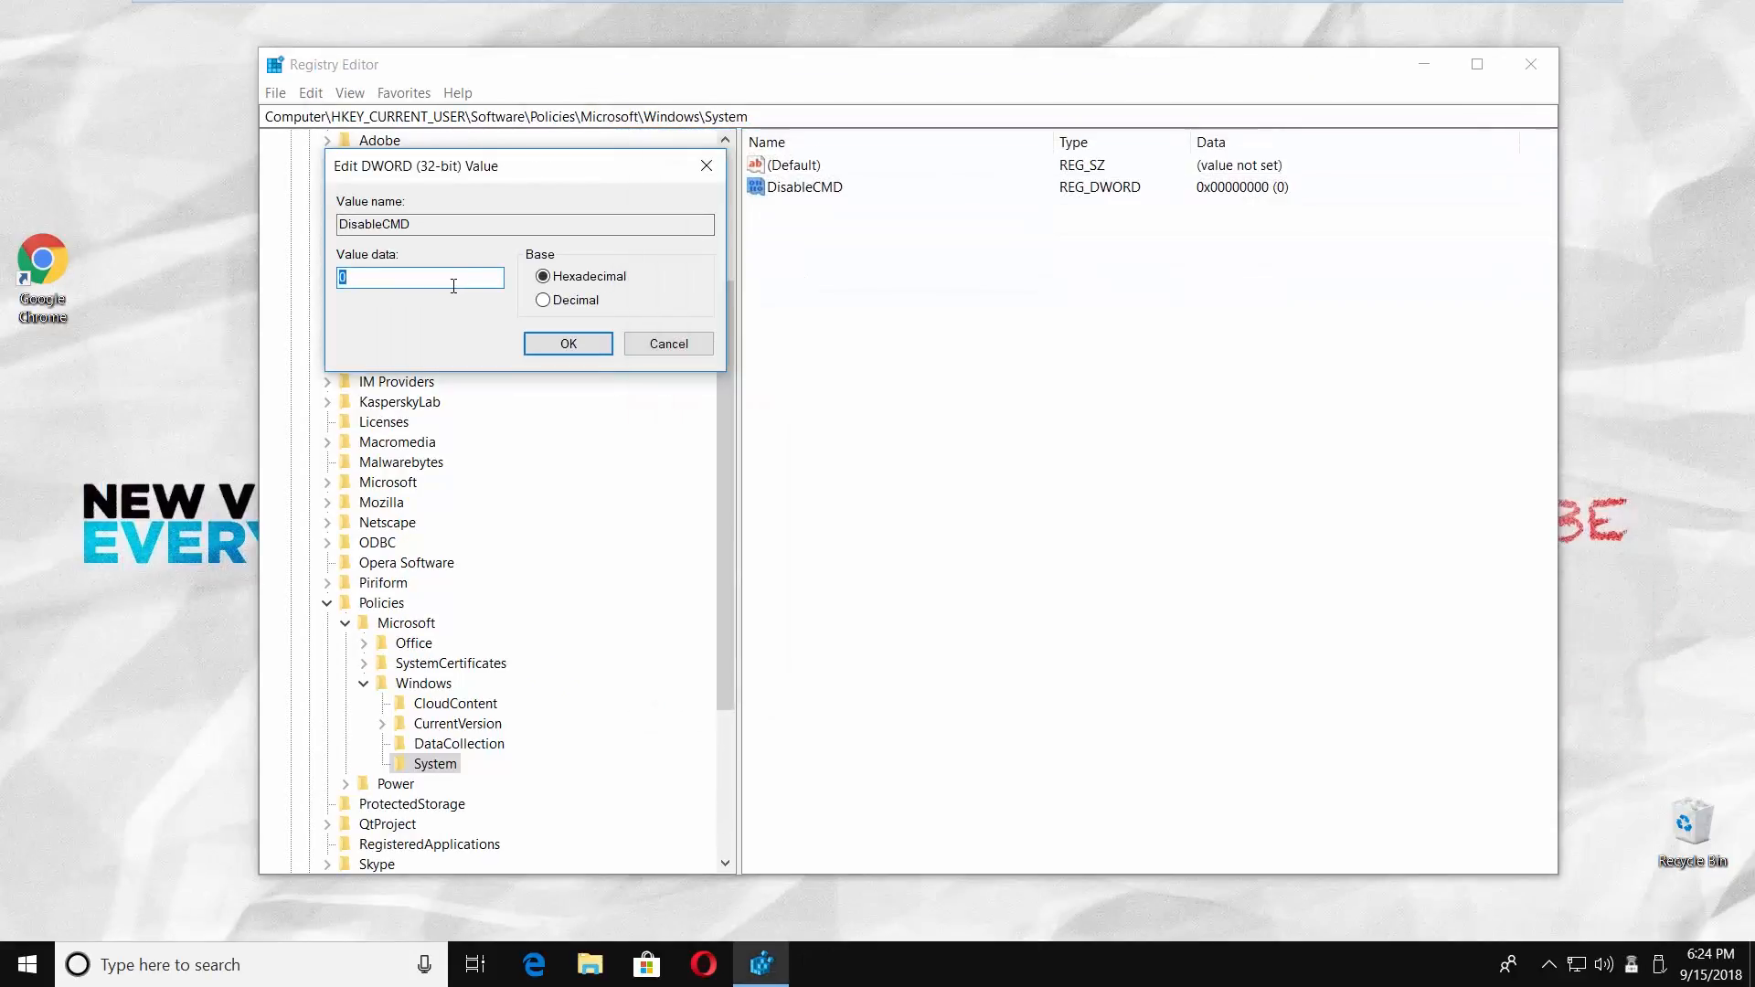
Run cmd from search to confirm Command Prompt reports it is disabled
text(cmd)
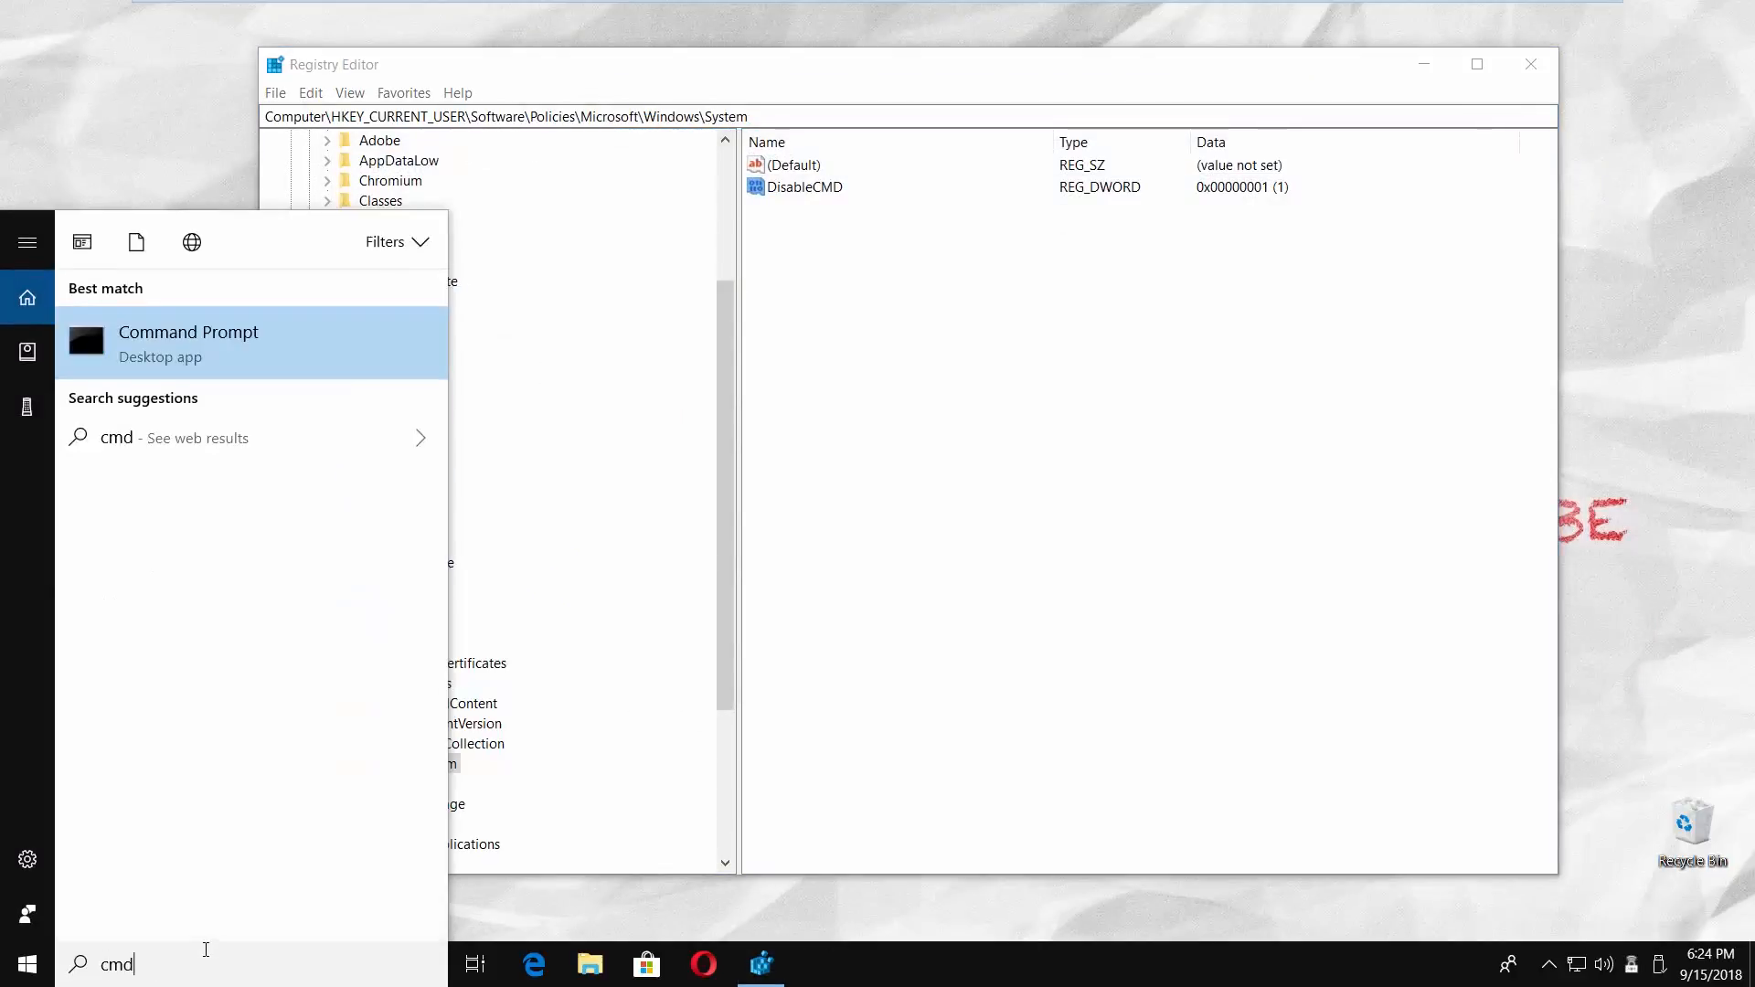
click(188, 342)
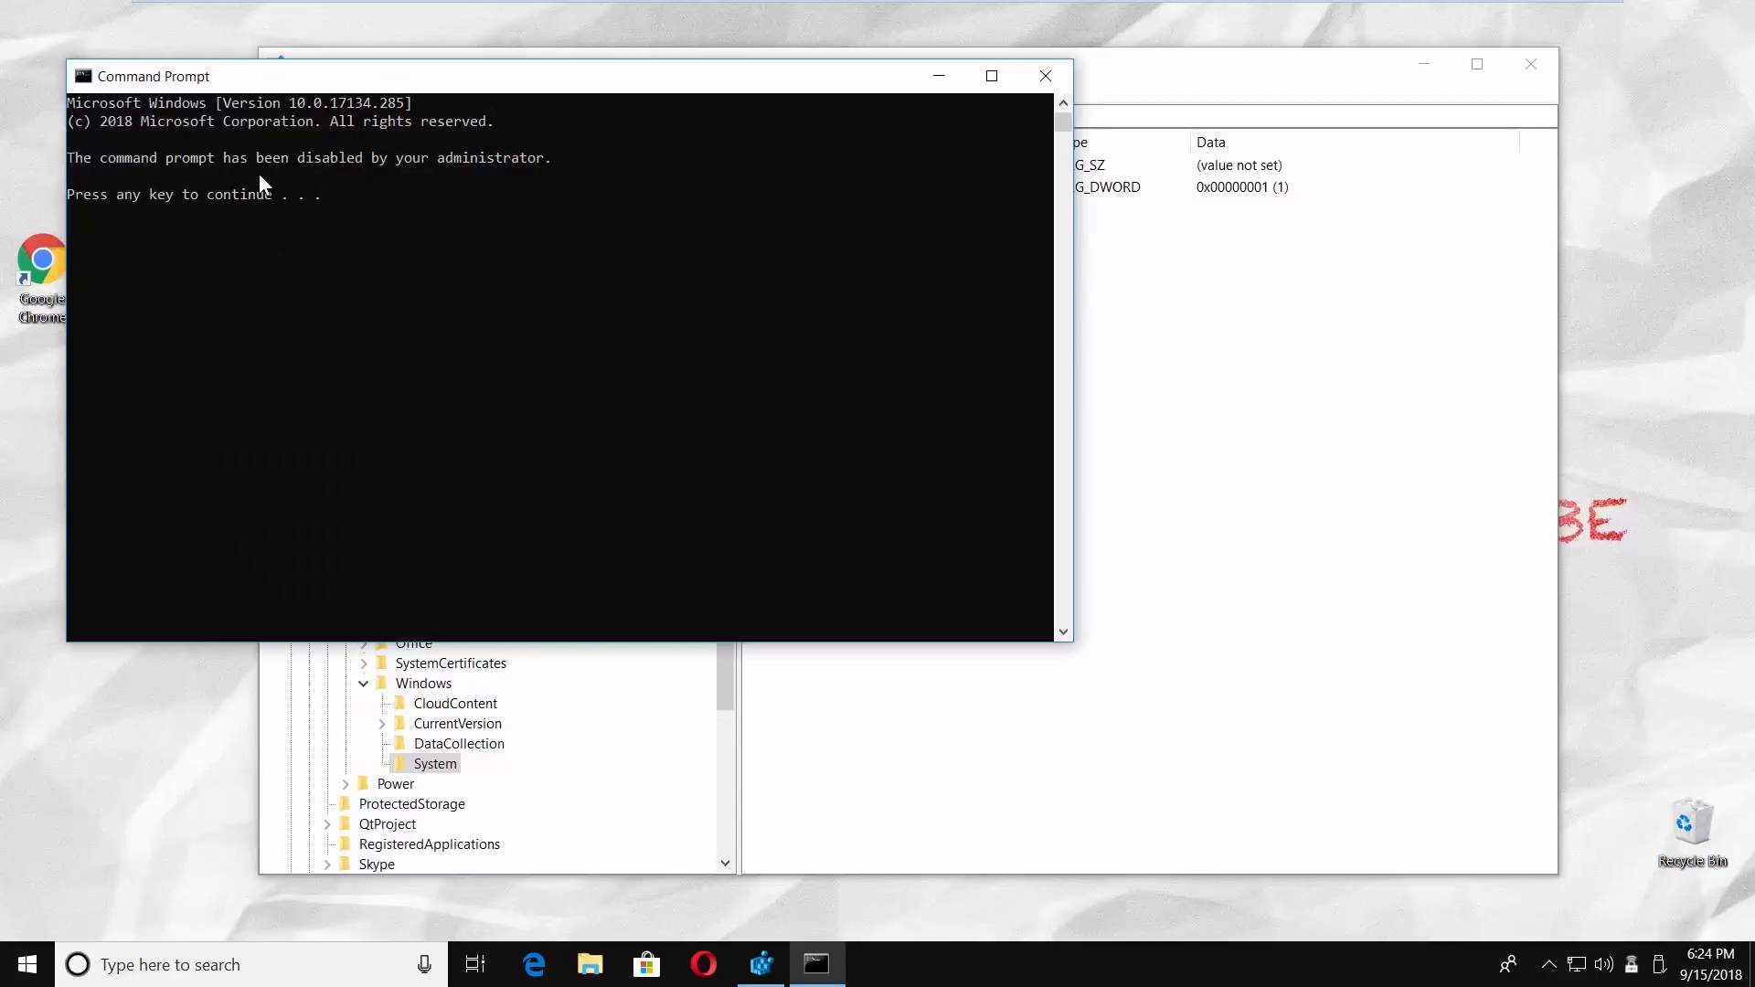